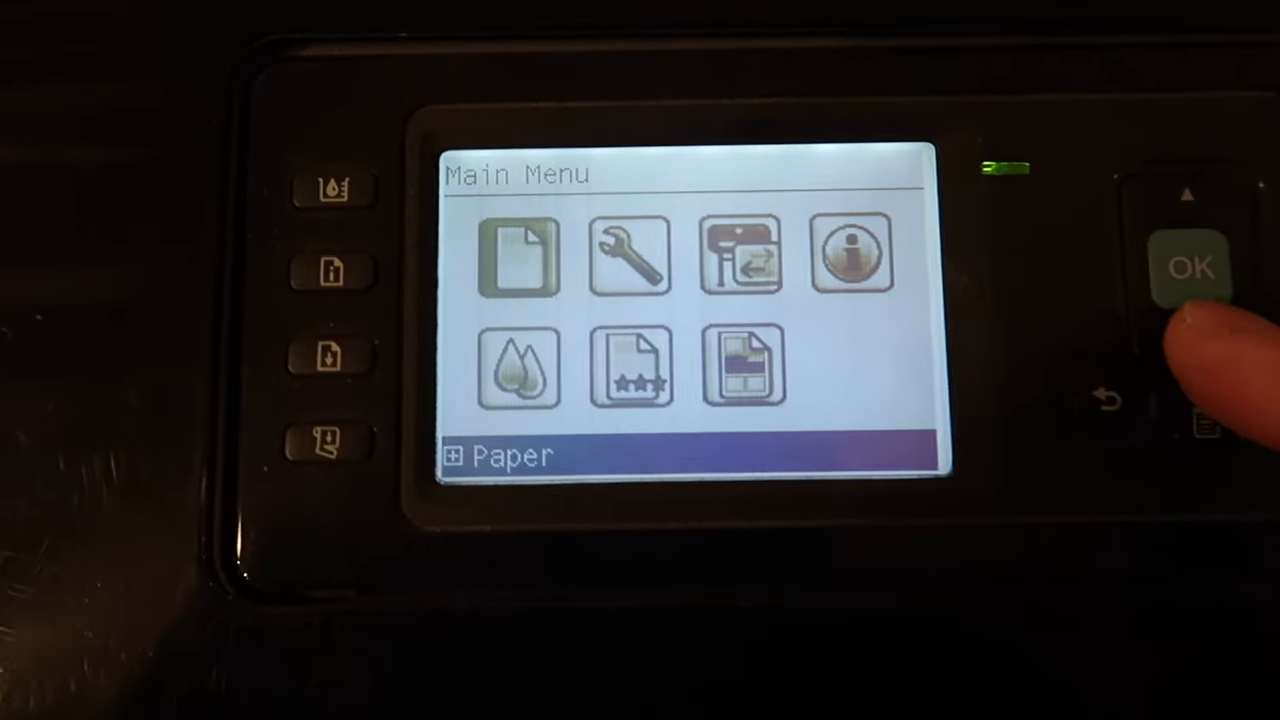
- Browse the main menu and image quality maintenance options, ending in the Ink options
click(1195, 268)
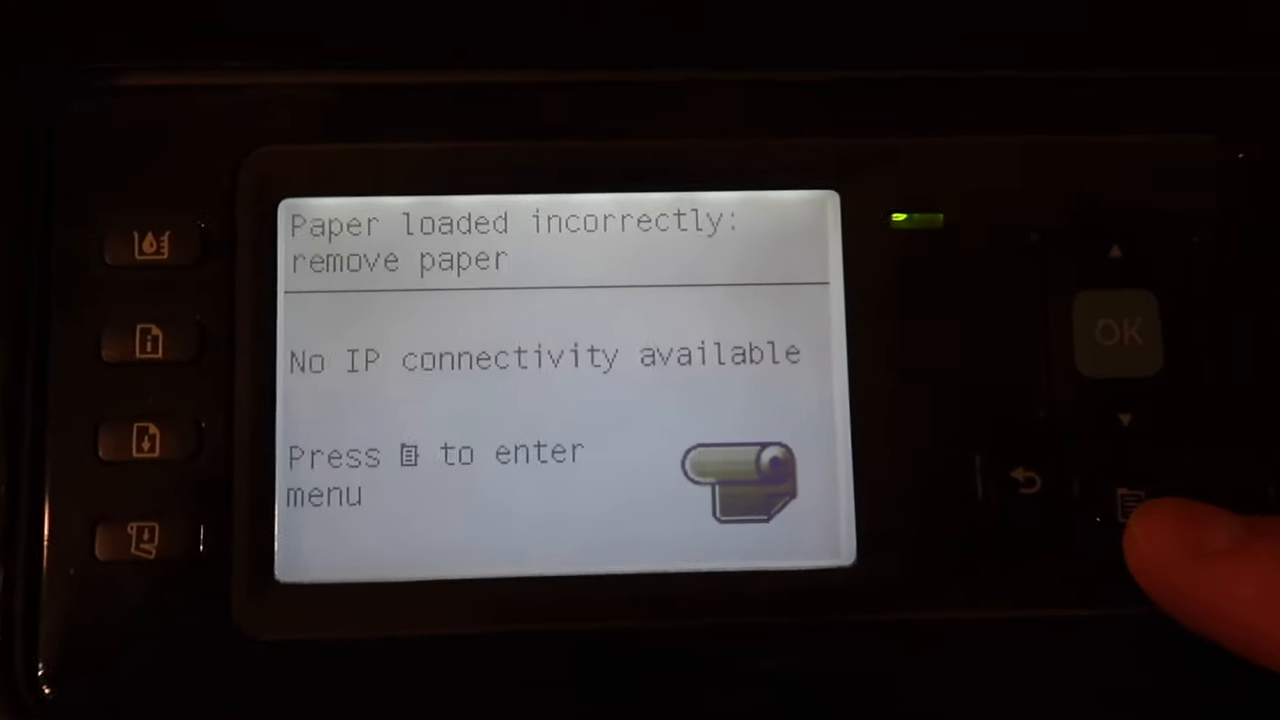
click(1130, 495)
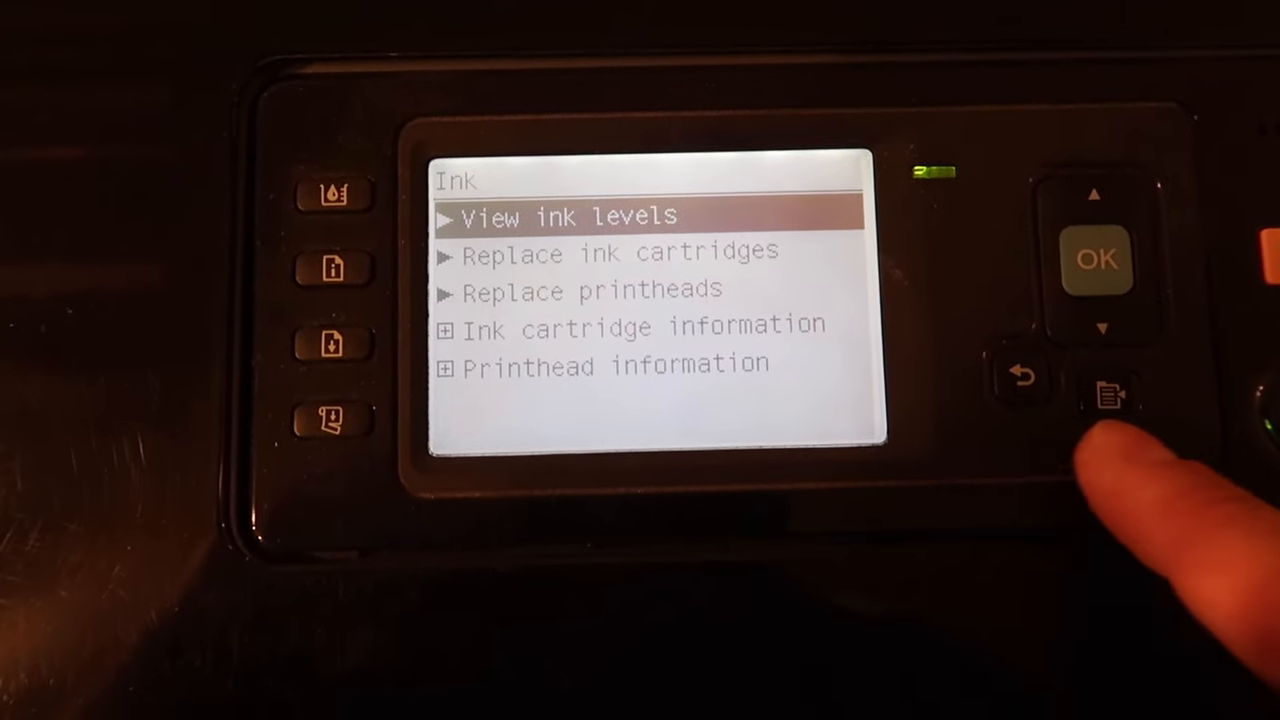
click(1015, 375)
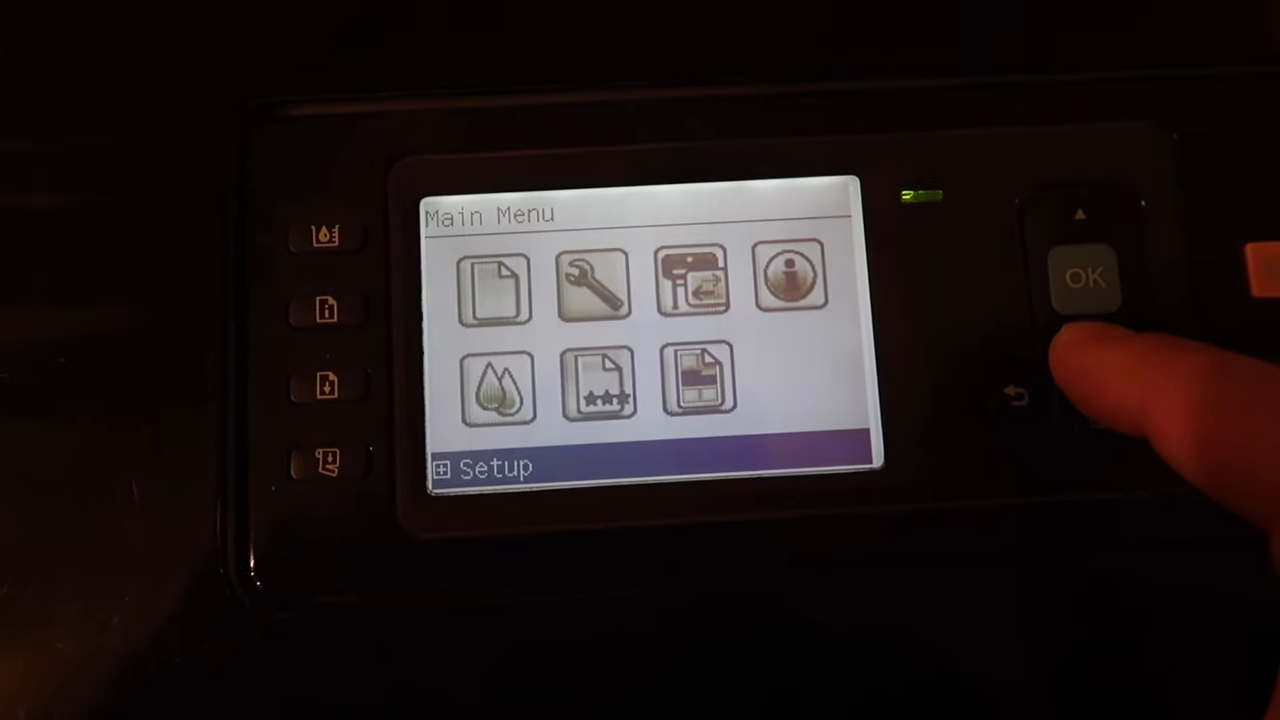
click(1081, 213)
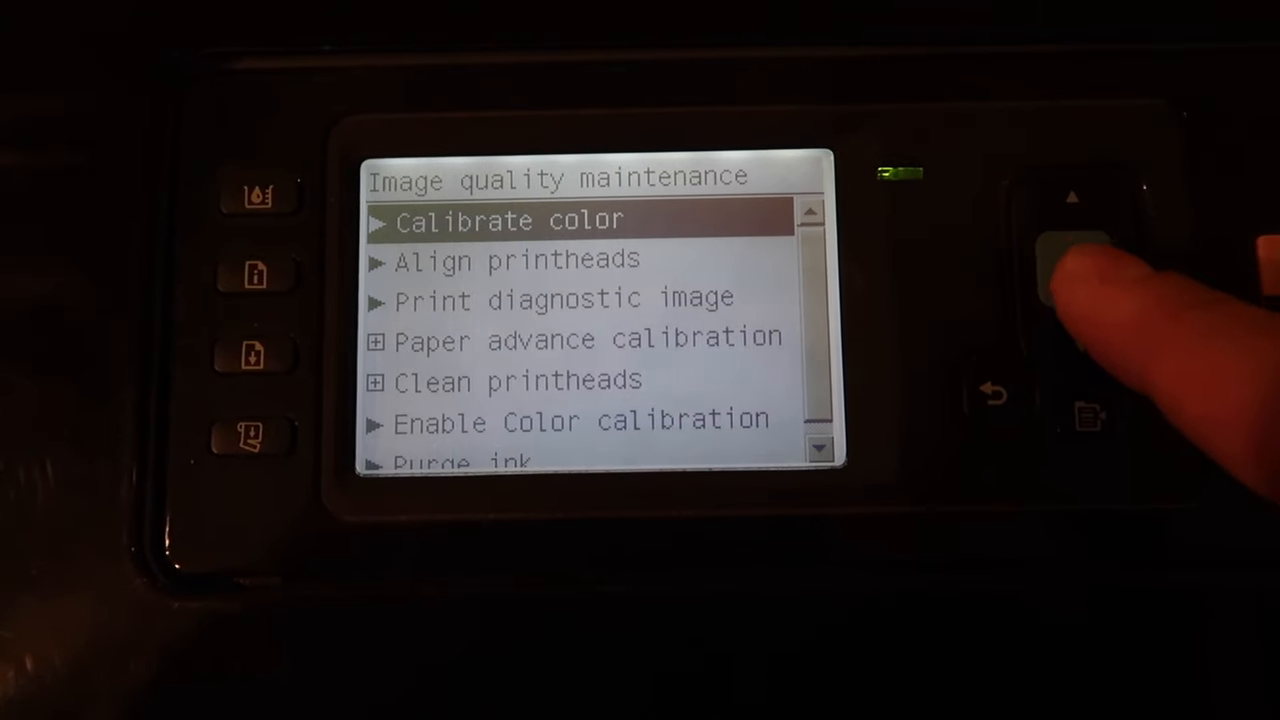
click(1070, 197)
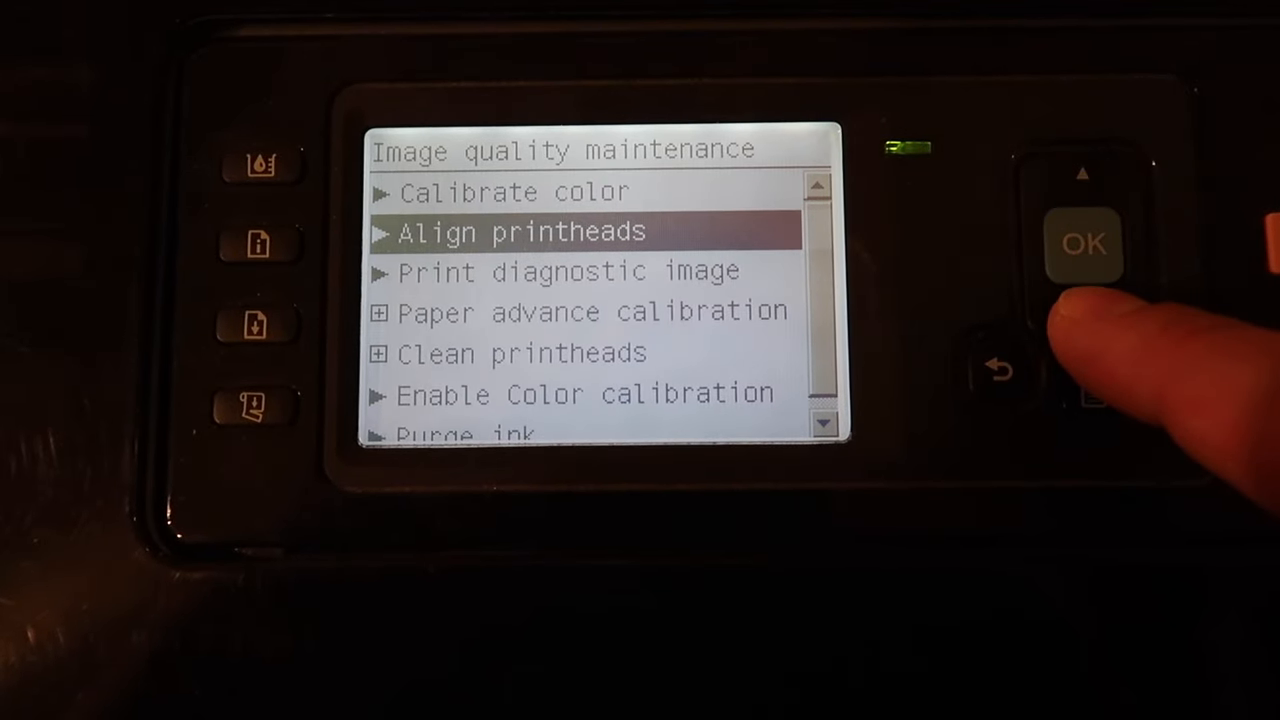
click(1085, 318)
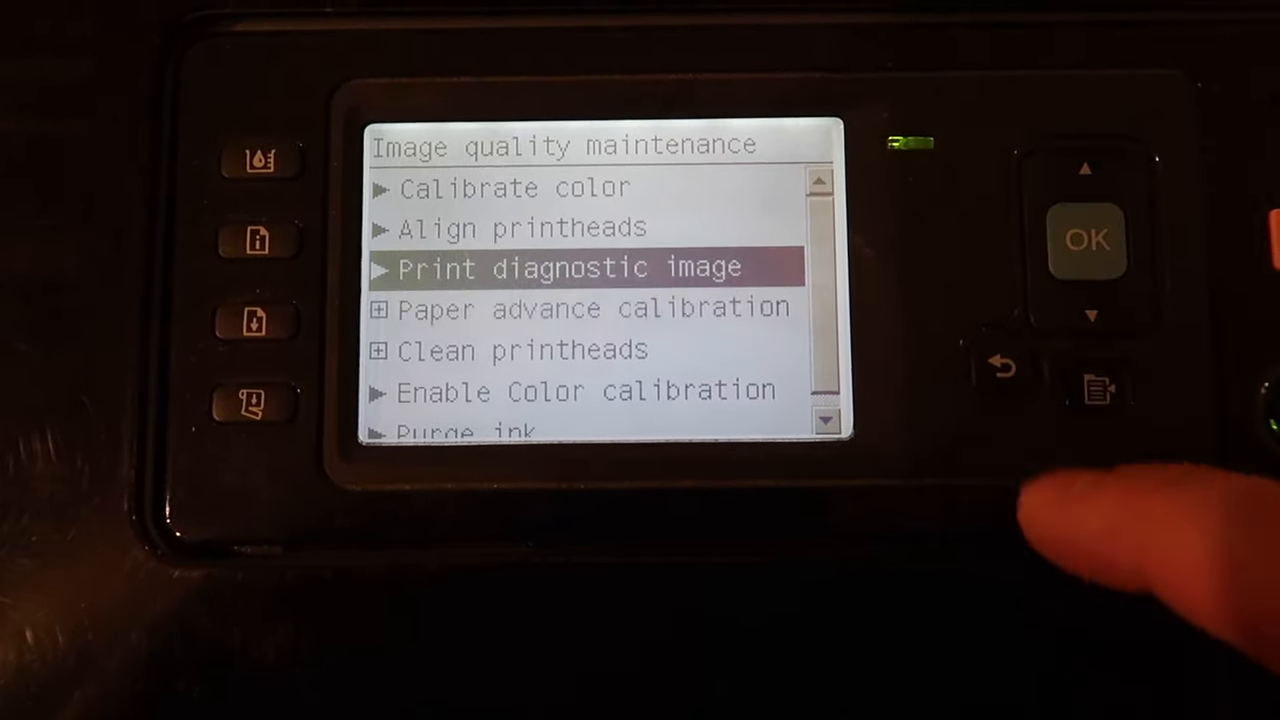
click(1000, 365)
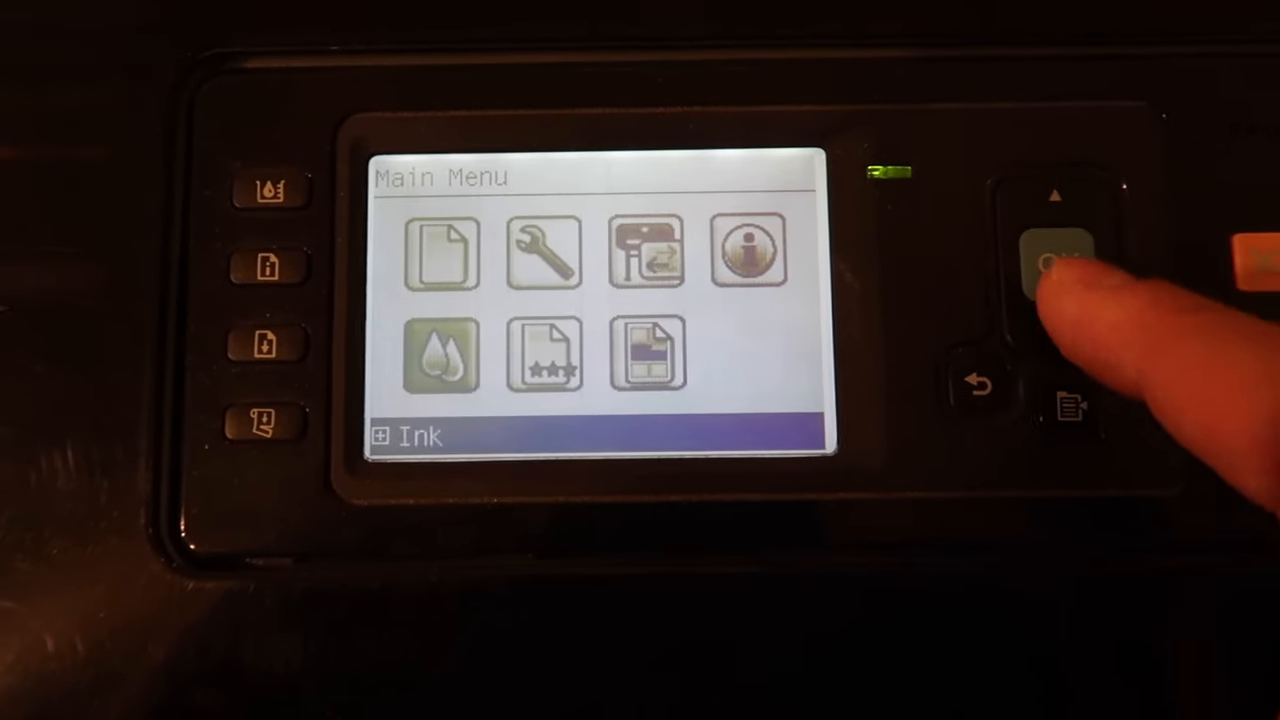
click(1055, 260)
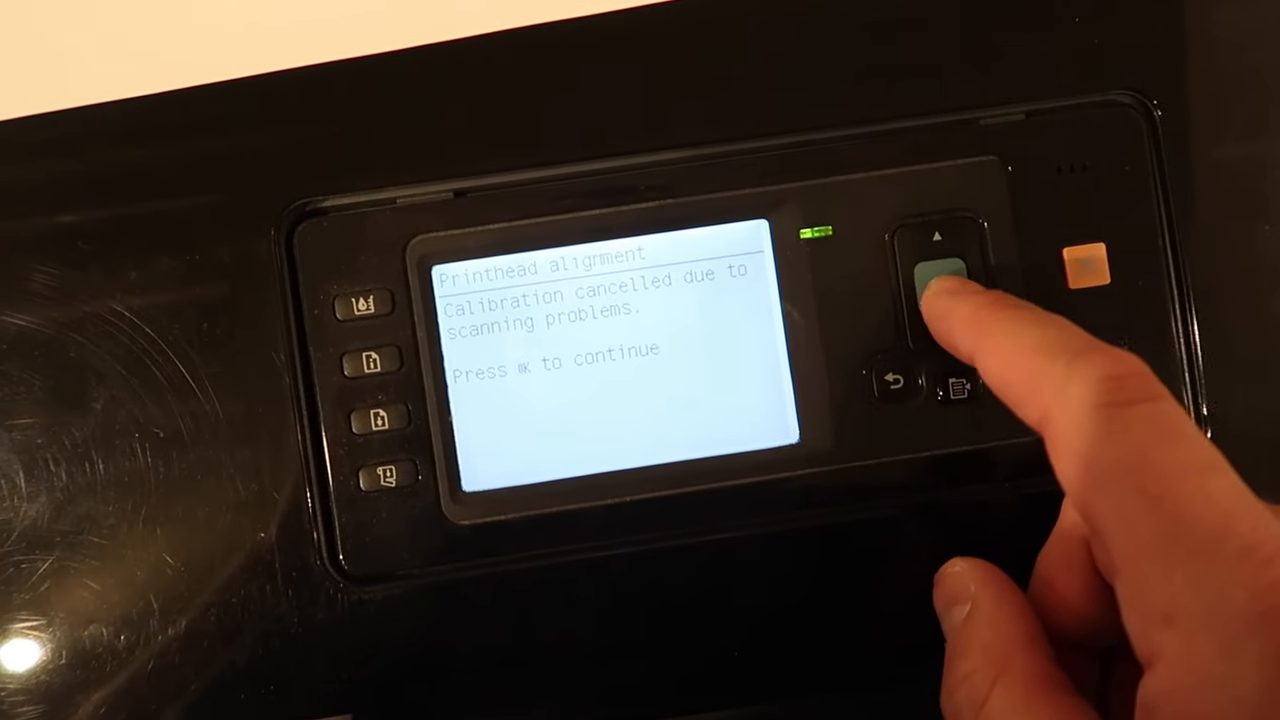
- Dismiss the cancelled alignment message and go to Image quality maintenance > Clean printheads
click(940, 275)
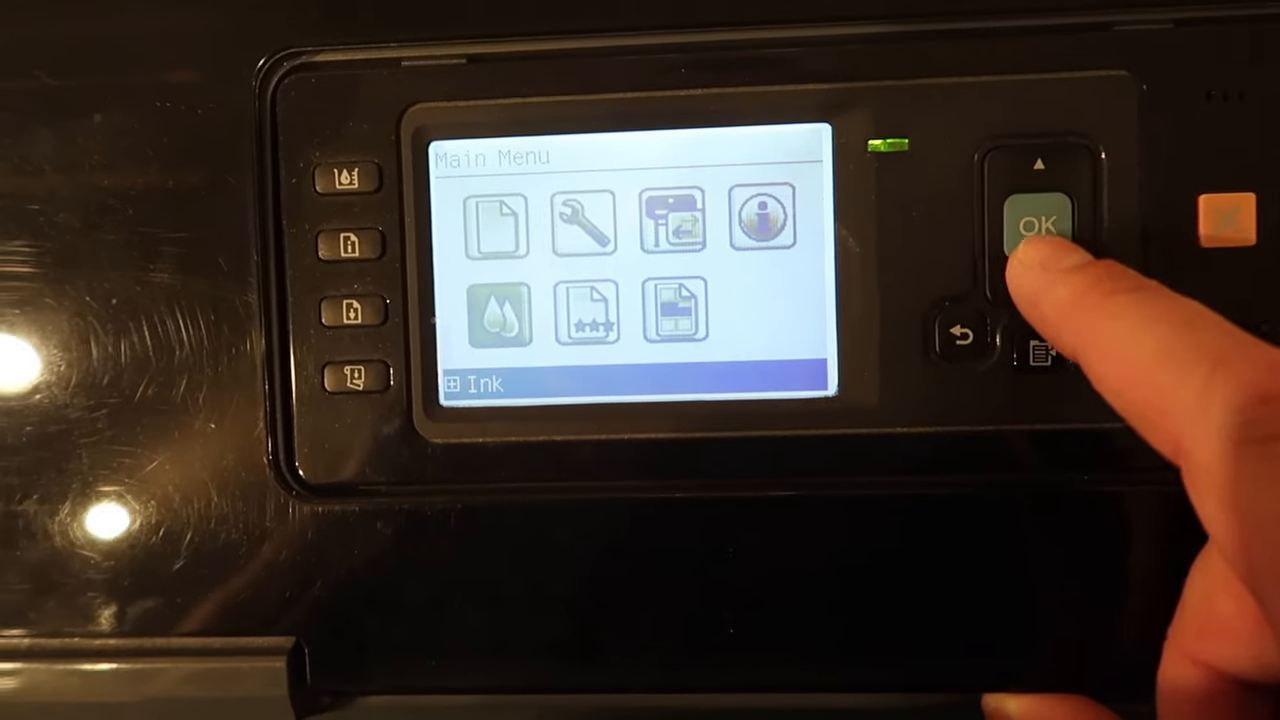
click(1037, 224)
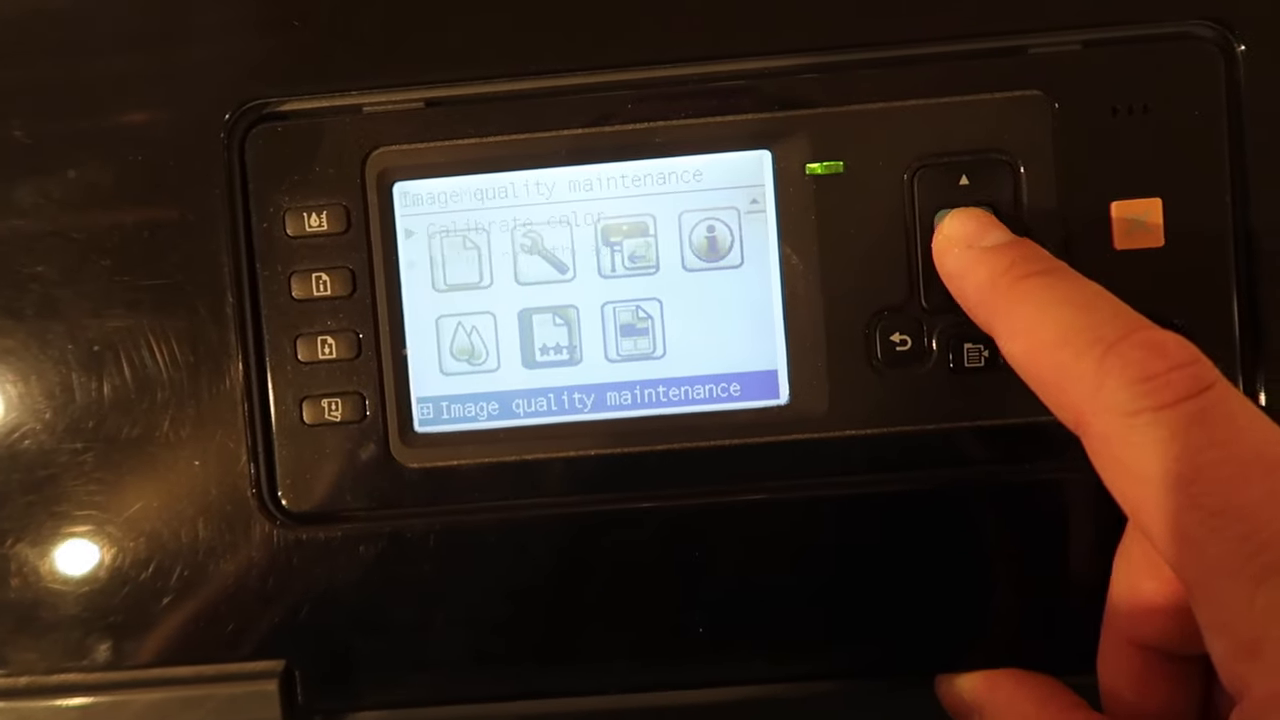
click(955, 235)
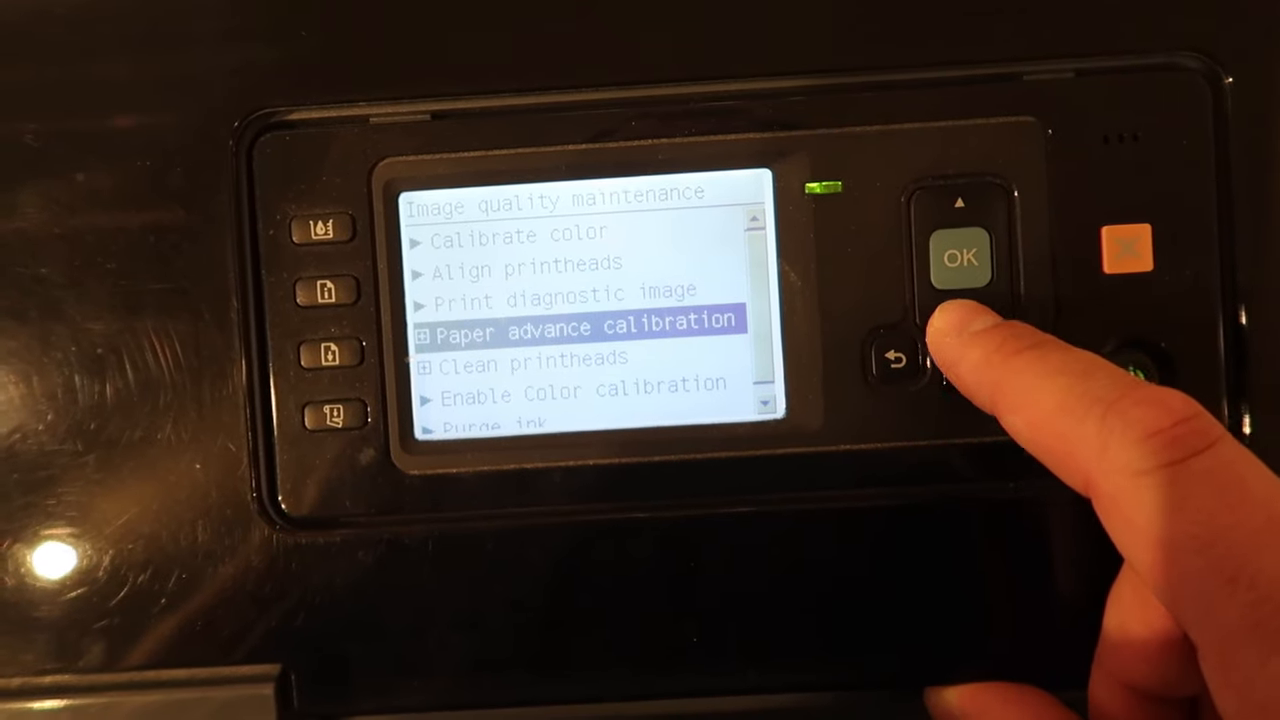
click(958, 258)
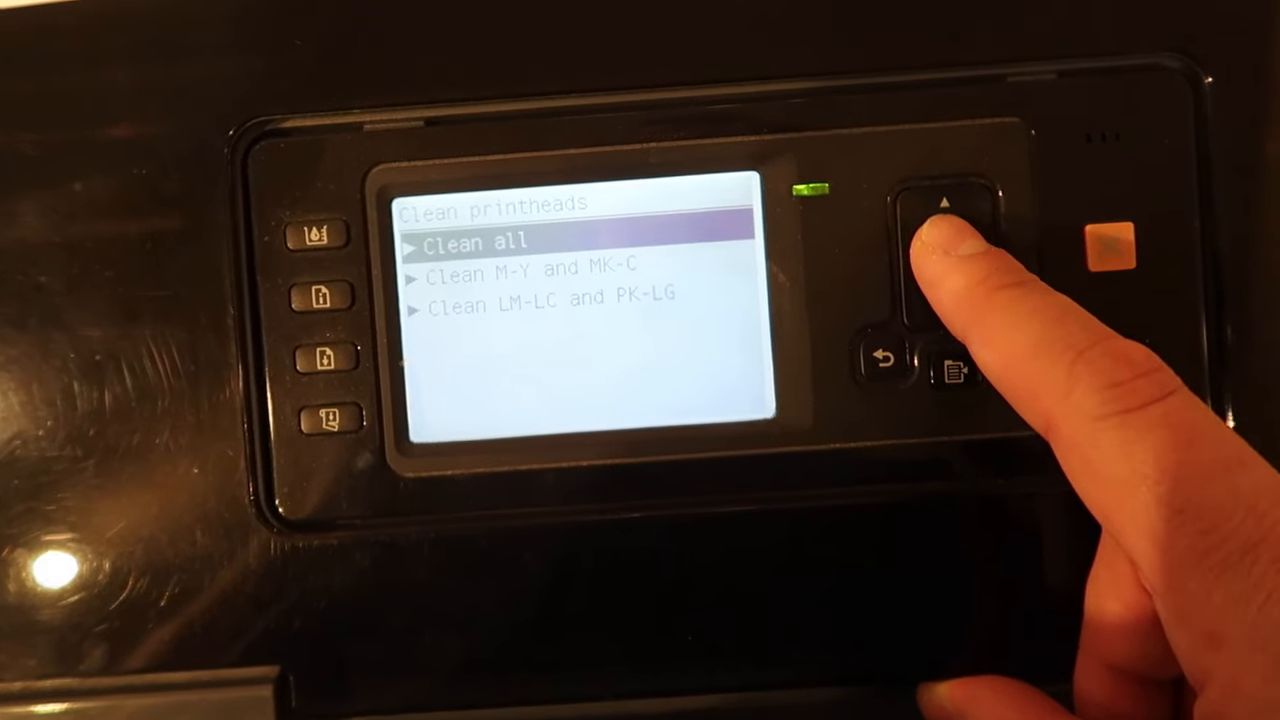